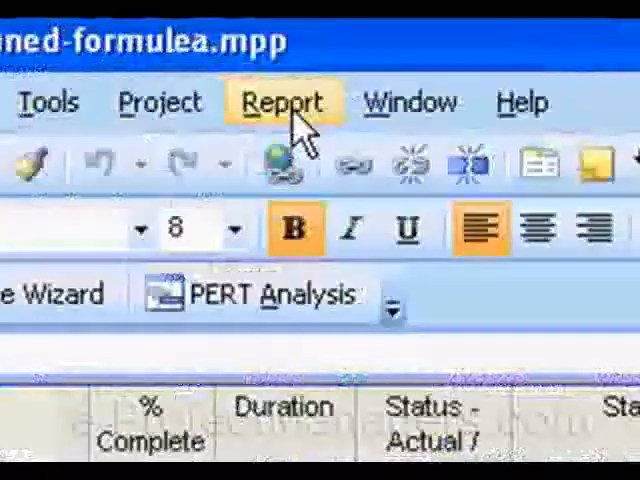
Preview the built-in Budget cost report and close the preview.
left_click(284, 102)
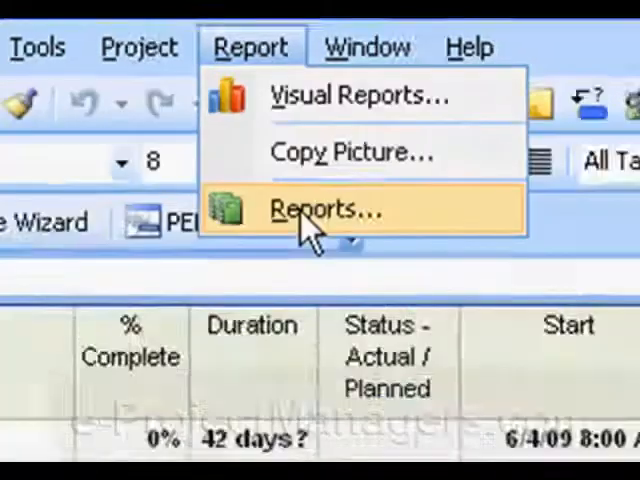
left_click(316, 210)
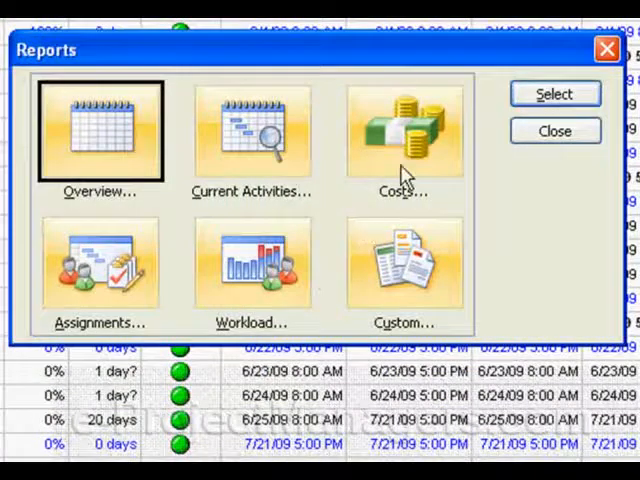
left_click(404, 136)
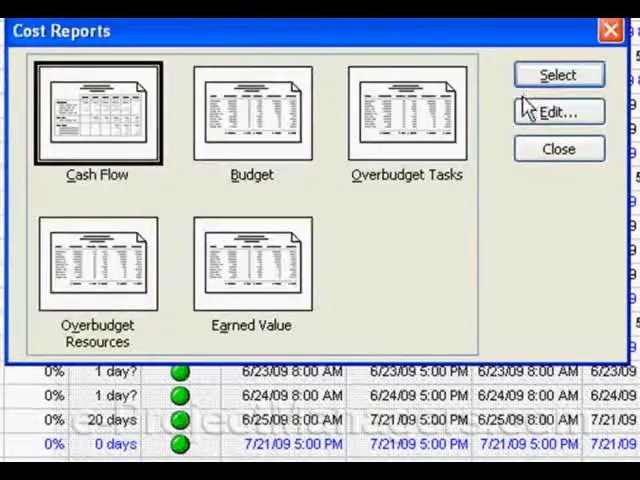
left_click(252, 112)
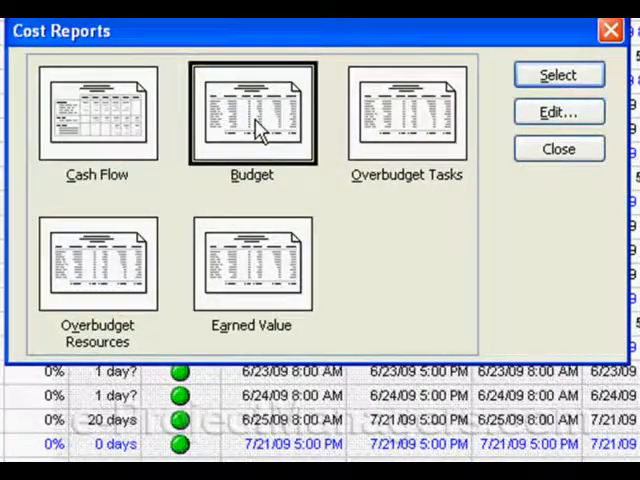
mouse_move(304, 116)
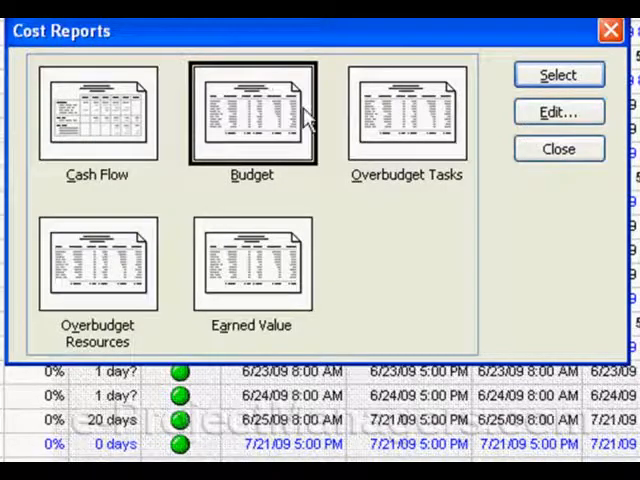
left_click(548, 74)
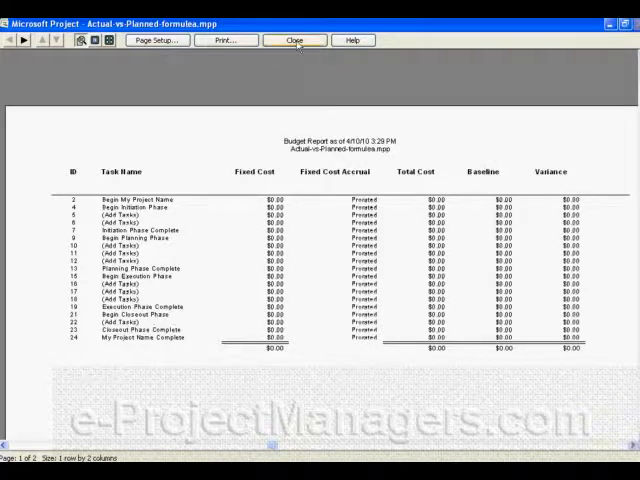
left_click(292, 40)
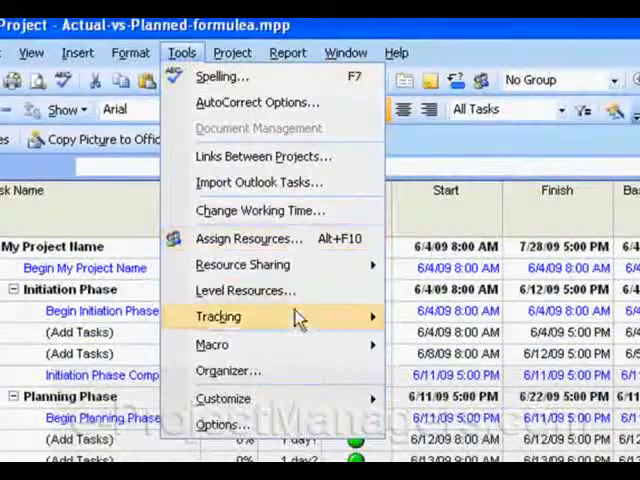
mouse_move(216, 316)
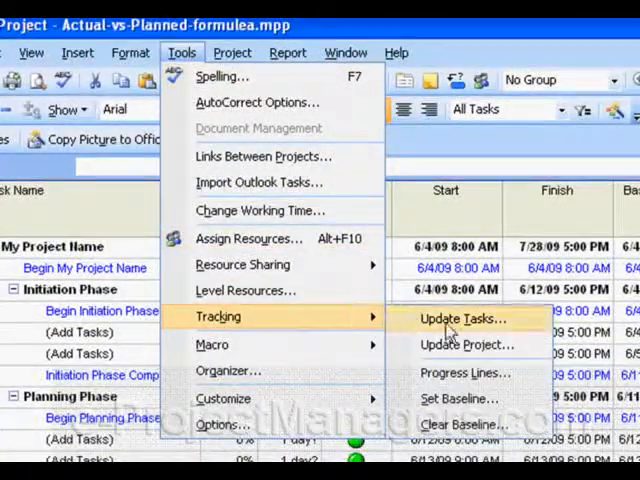
mouse_move(460, 398)
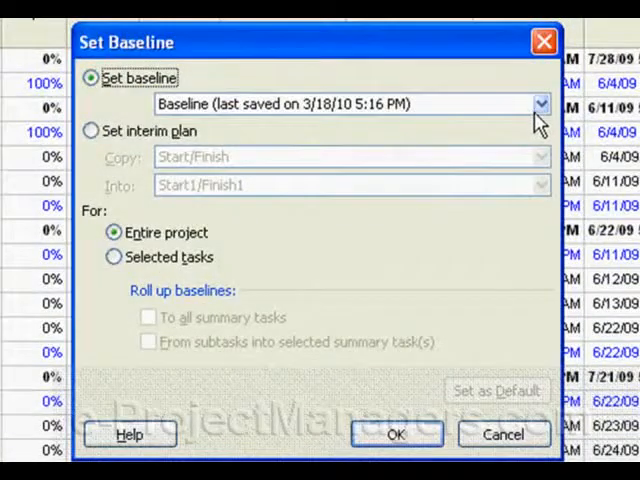
Save the entire project's current schedule as Baseline 4.
left_click(532, 100)
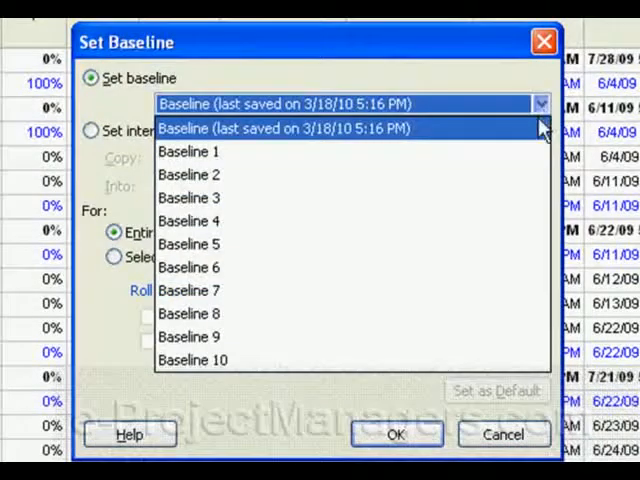
mouse_move(188, 244)
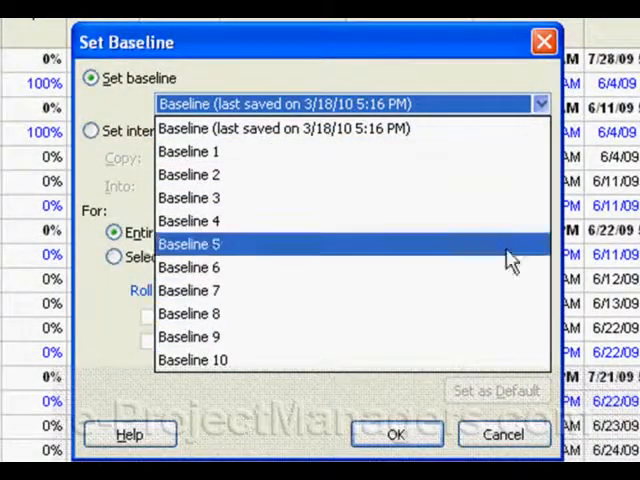
mouse_move(504, 236)
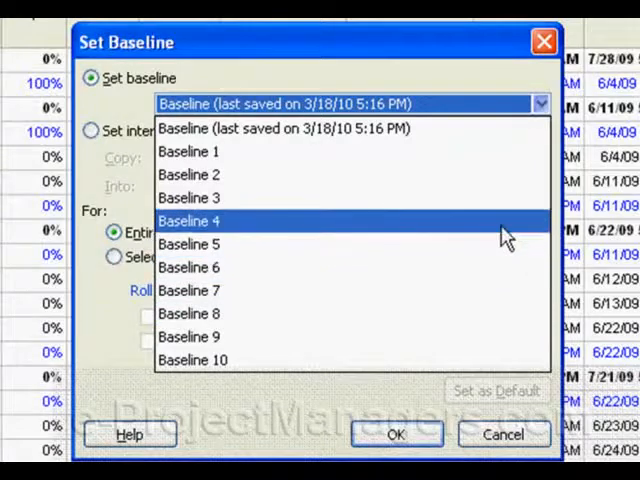
mouse_move(500, 230)
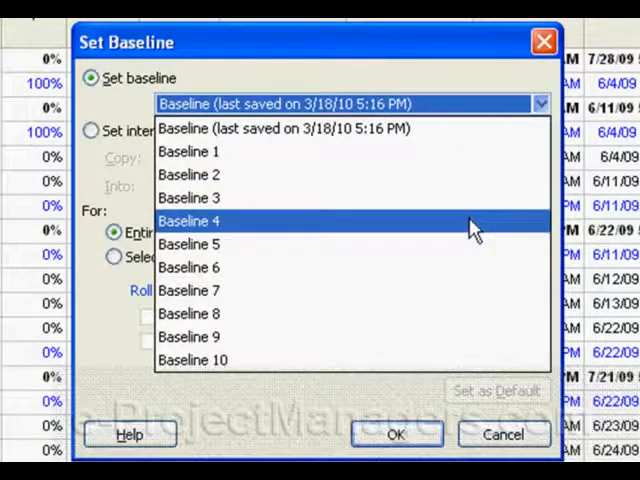
left_click(188, 220)
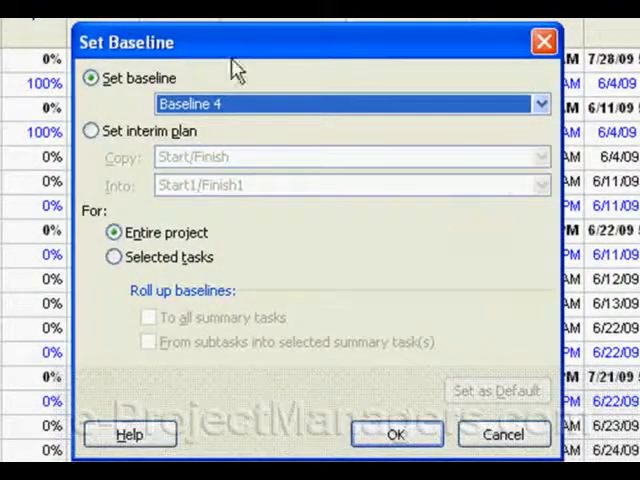
left_click(406, 434)
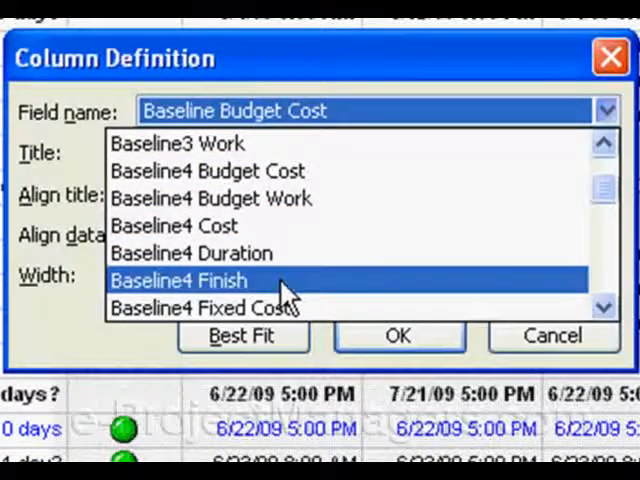
Set the new column's field to Baseline4 Finish.
left_click(184, 280)
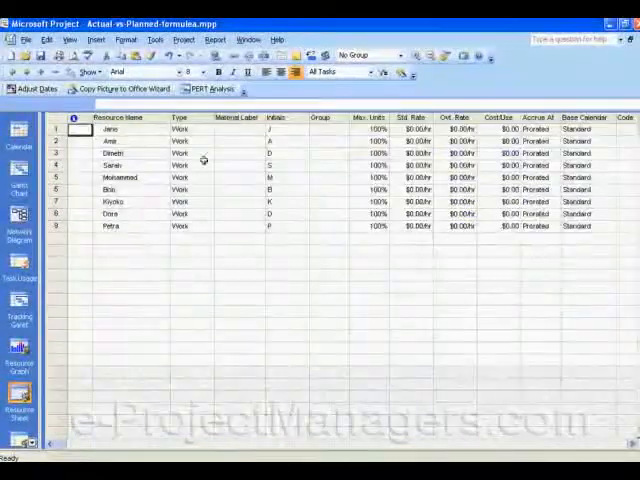
Enter standard hourly rates ($5 for Jane, then the others including Krysta) in the Std. Rate cells.
left_click(420, 128)
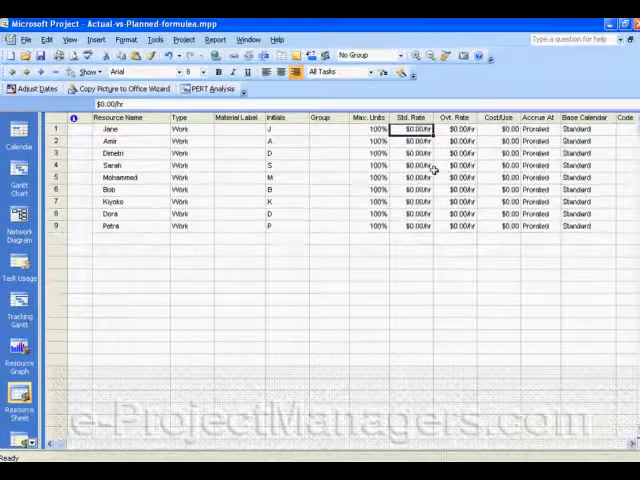
type("$5")
left_click(412, 142)
type("75")
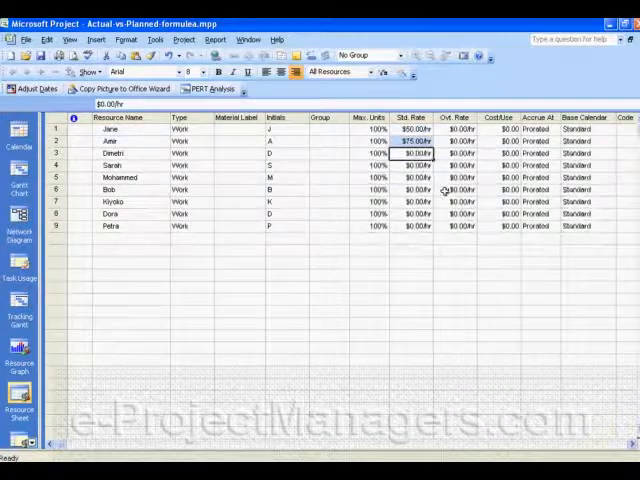
left_click(416, 164)
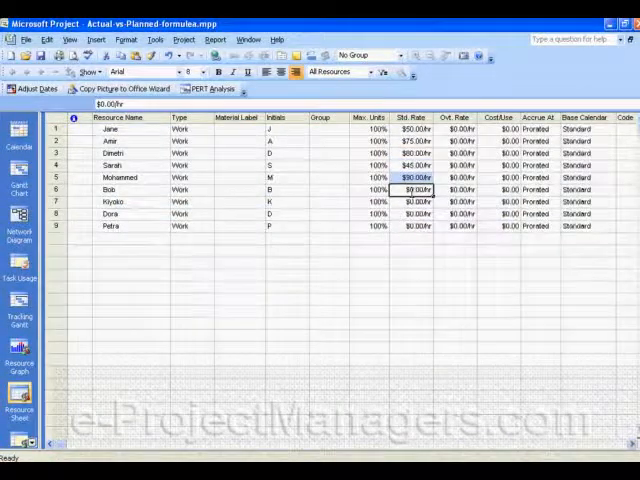
left_click(420, 200)
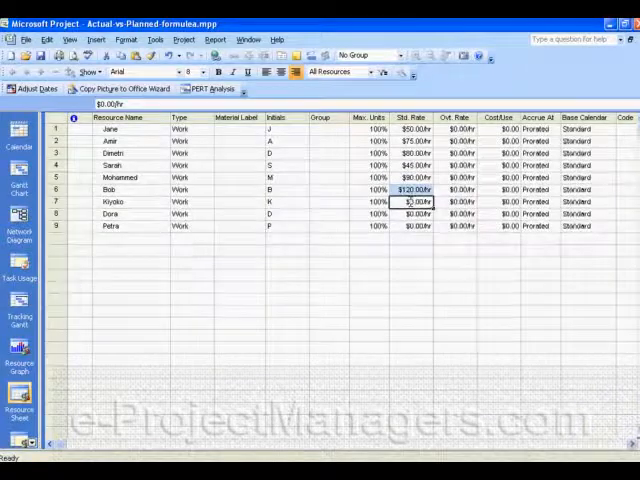
left_click(412, 212)
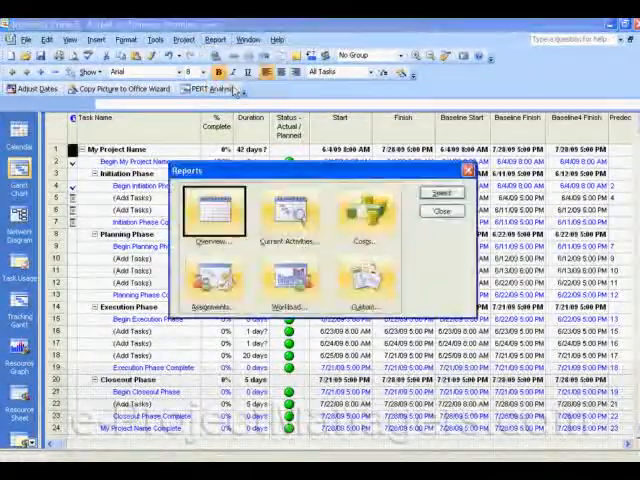
left_click(364, 216)
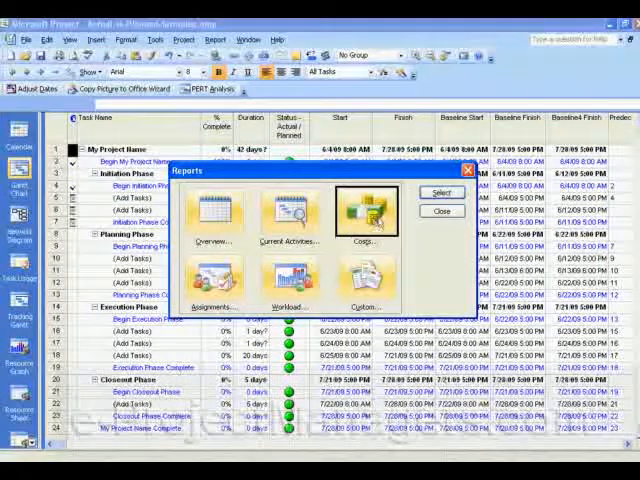
left_click(364, 210)
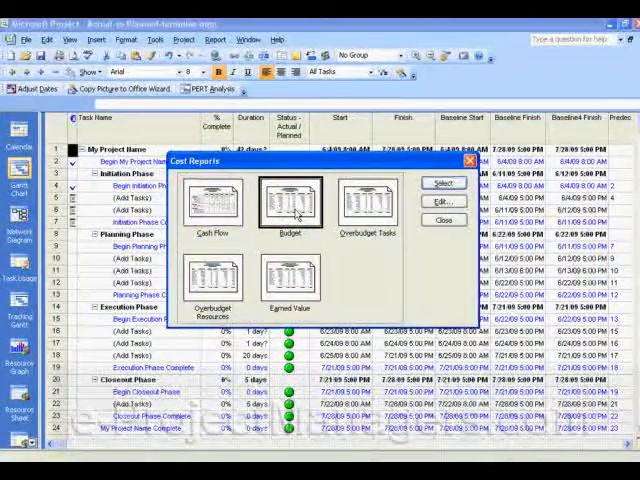
mouse_move(410, 210)
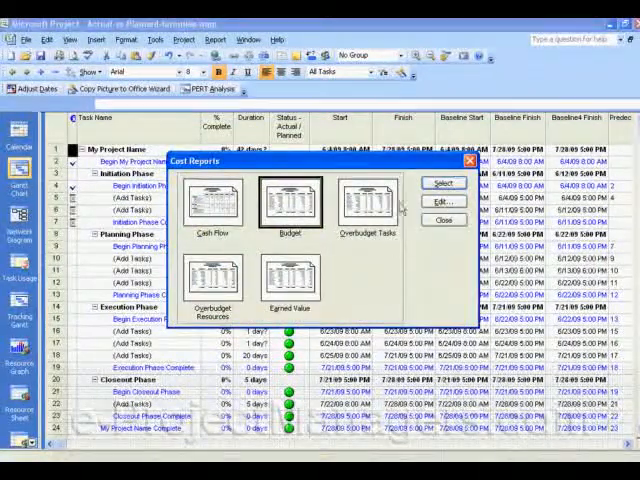
left_click(440, 200)
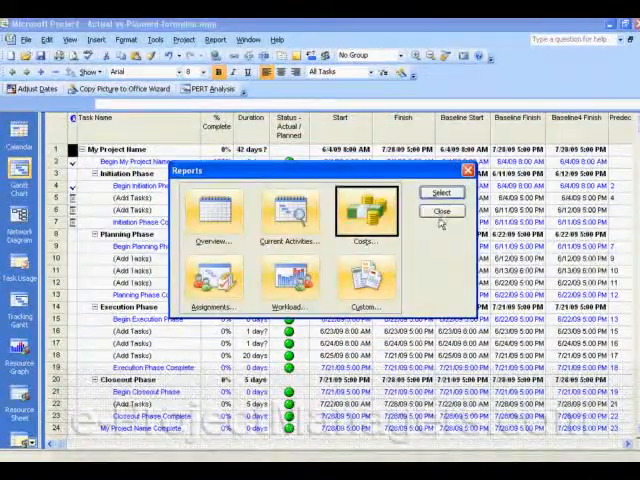
left_click(440, 212)
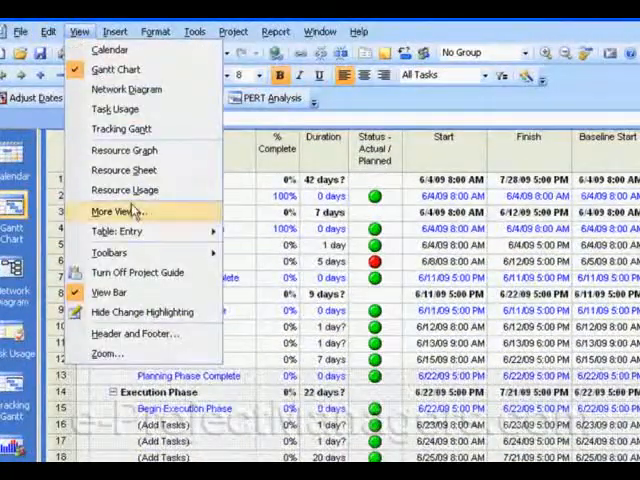
left_click(112, 232)
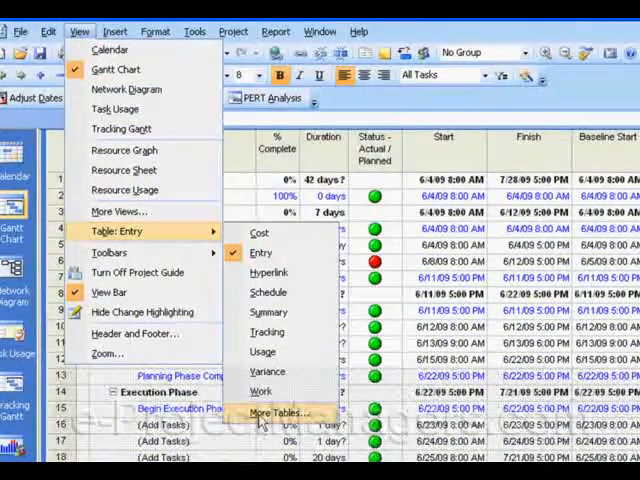
left_click(280, 412)
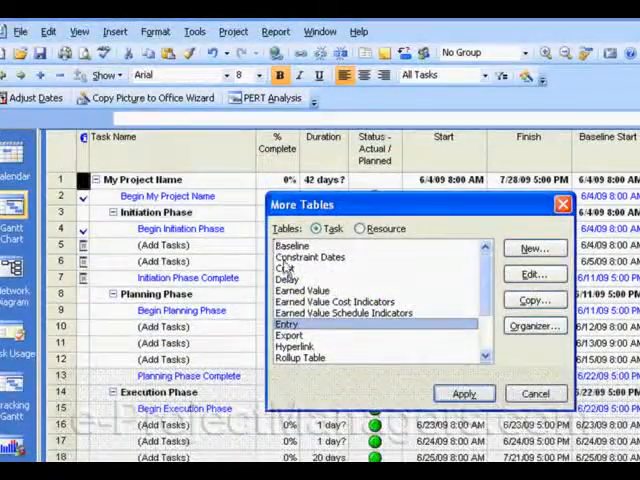
left_click(284, 268)
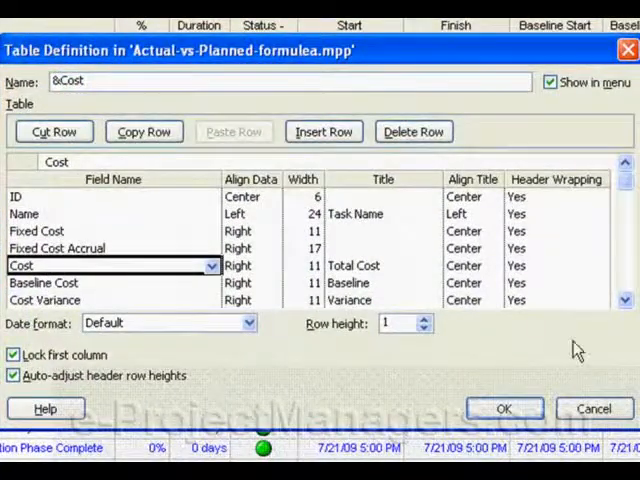
scroll("down", 3)
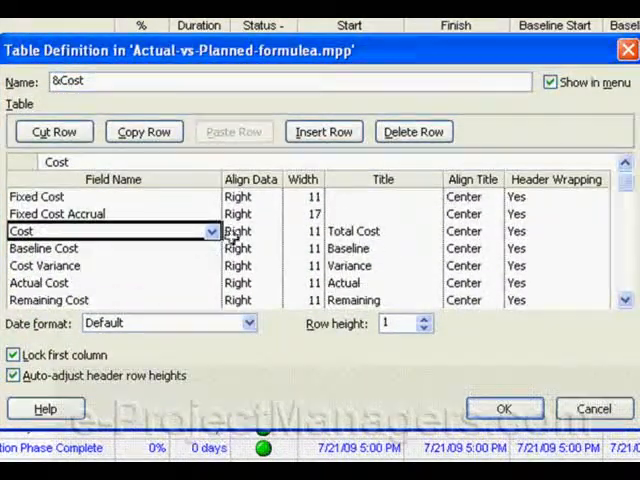
left_click(110, 248)
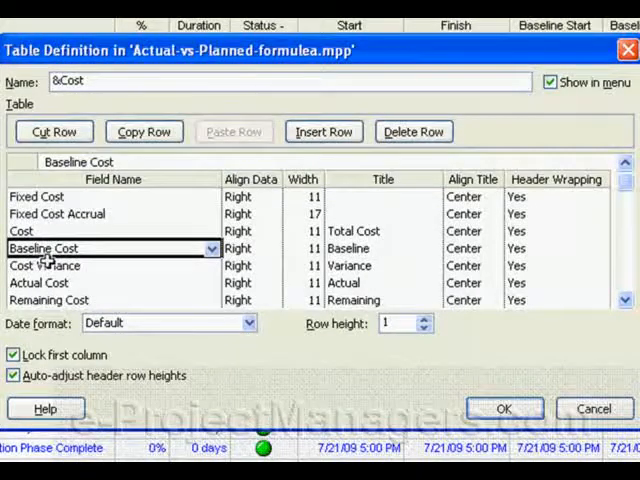
mouse_move(256, 248)
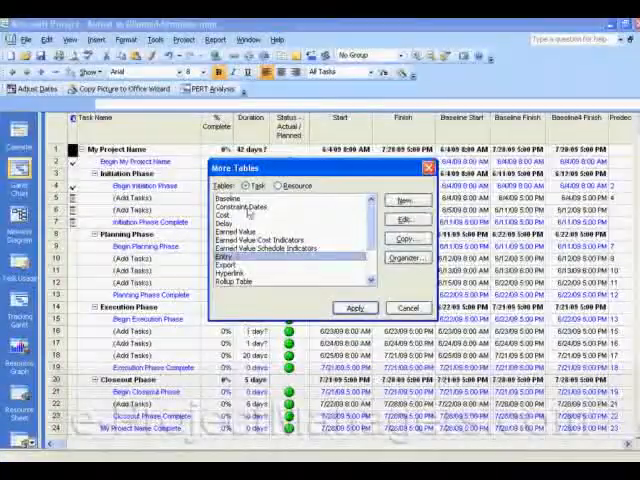
Copy the Cost table and name the copy Baseline 4 Cost.
left_click(228, 214)
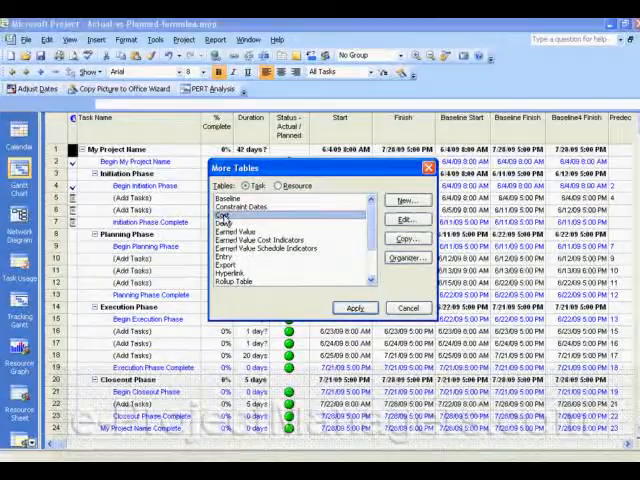
left_click(404, 238)
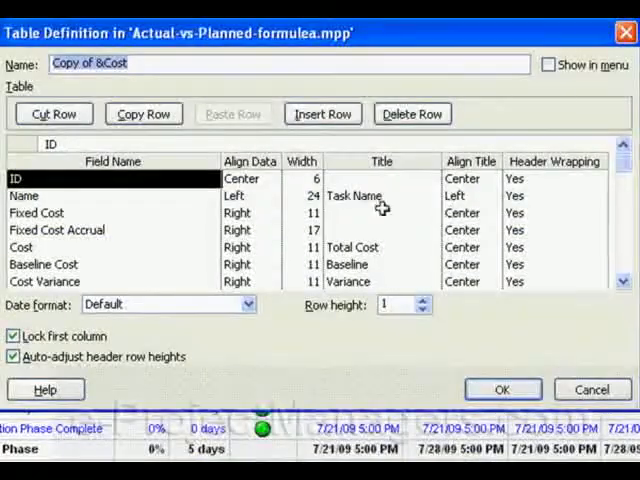
mouse_move(378, 200)
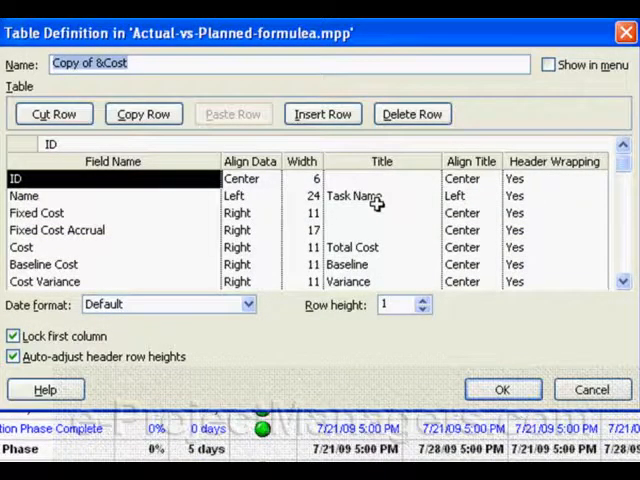
type("Bas4eline")
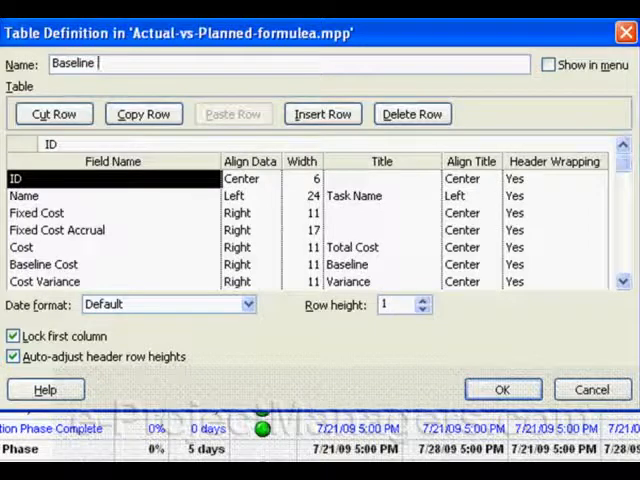
type("4 Cost")
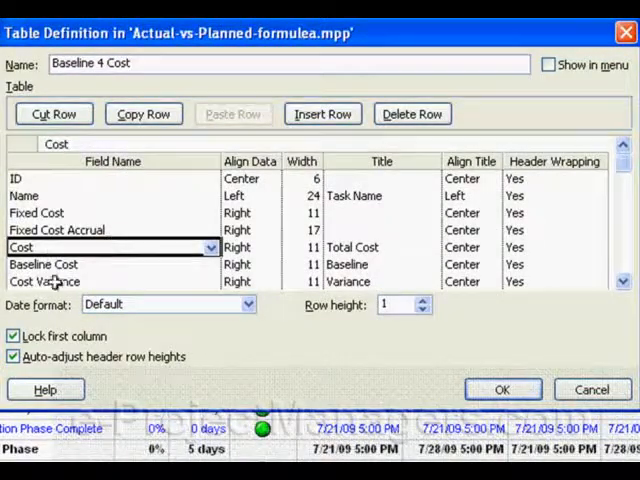
Replace the Baseline Cost field with Baseline4 Cost and save the new table.
left_click(100, 264)
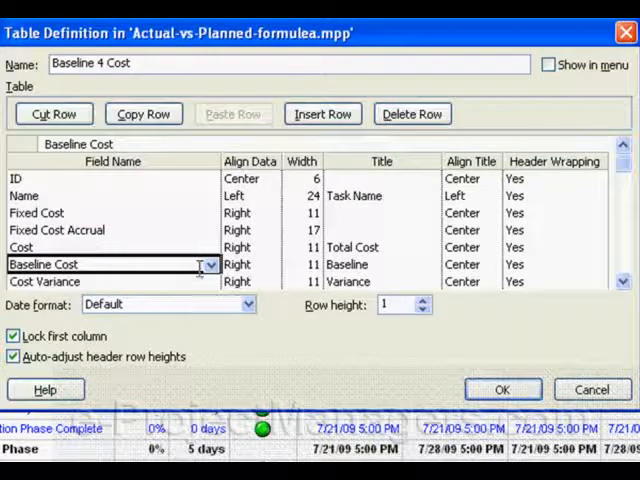
left_click(208, 264)
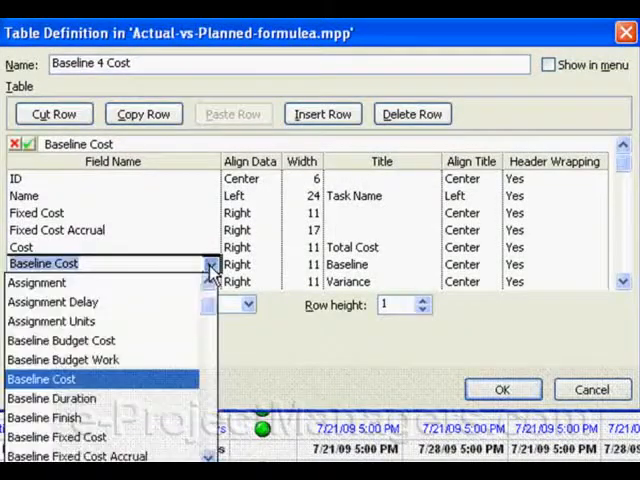
scroll("down", 3)
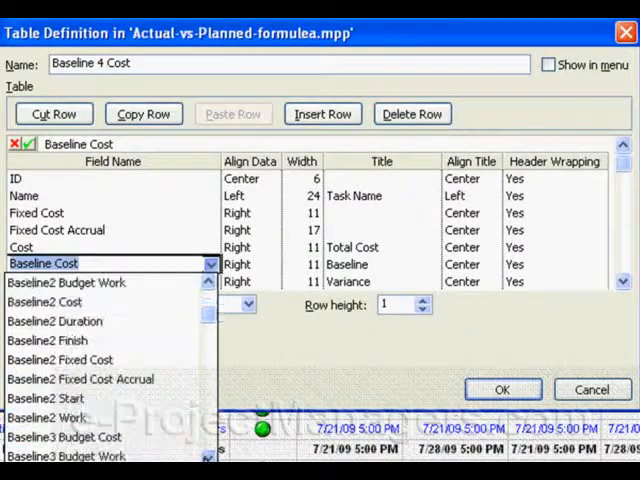
scroll("down", 3)
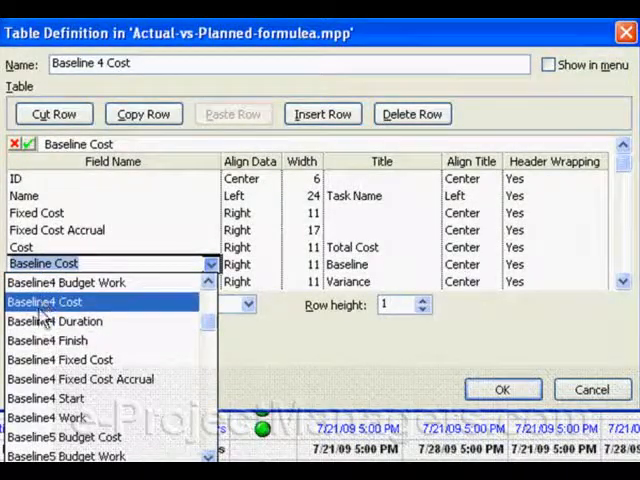
left_click(44, 300)
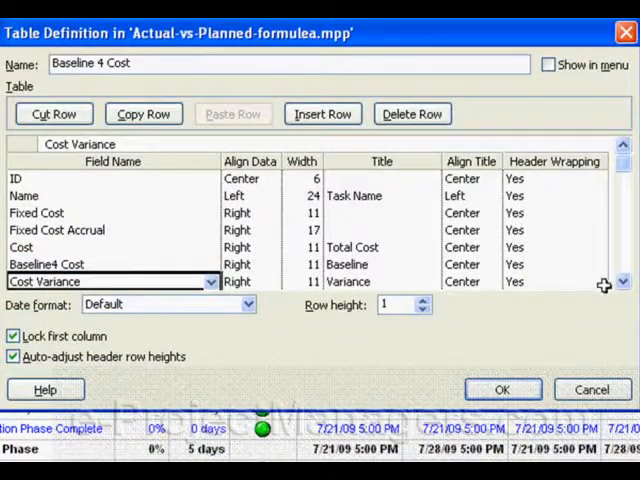
left_click(624, 280)
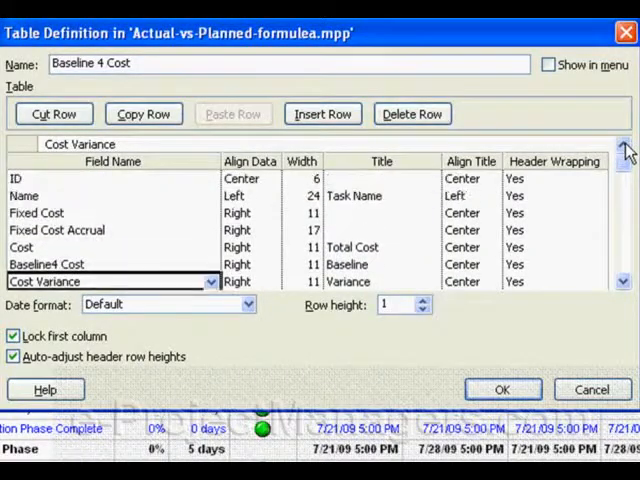
mouse_move(152, 112)
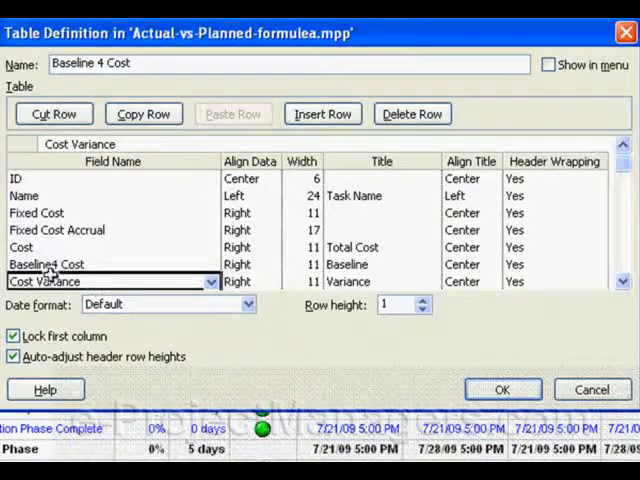
left_click(110, 264)
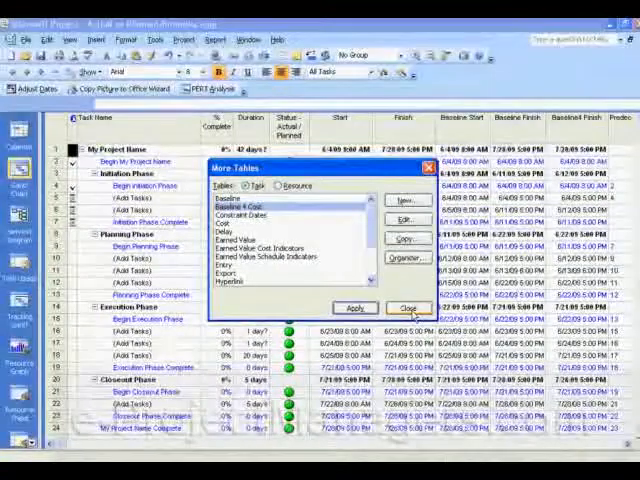
left_click(400, 308)
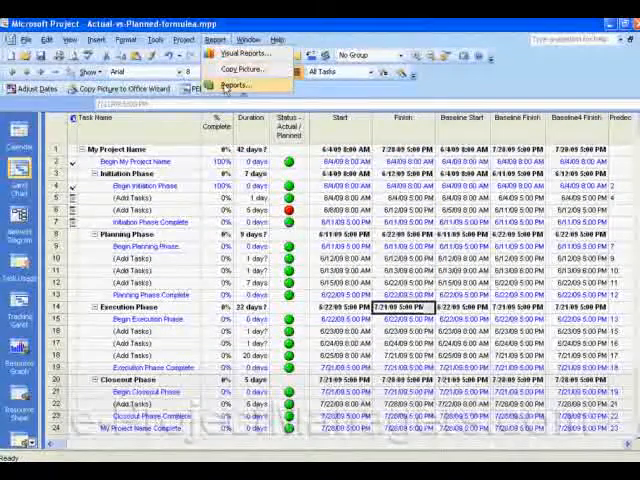
Base the Budget report on the Baseline 4 Cost table.
left_click(240, 84)
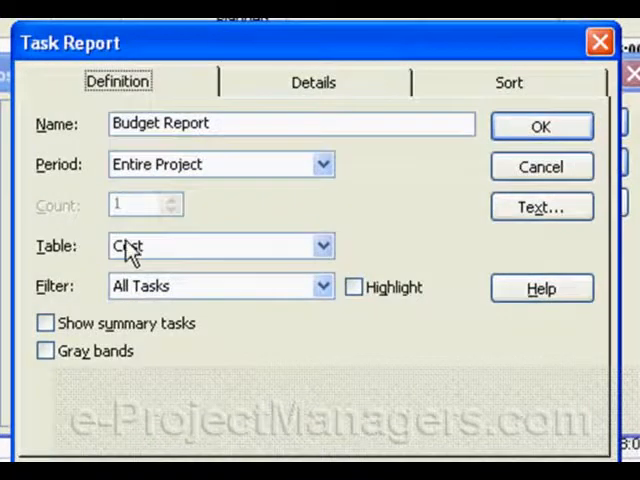
left_click(322, 246)
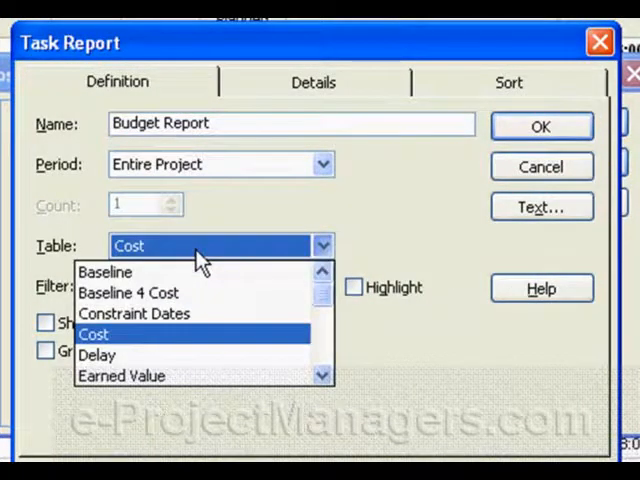
mouse_move(128, 292)
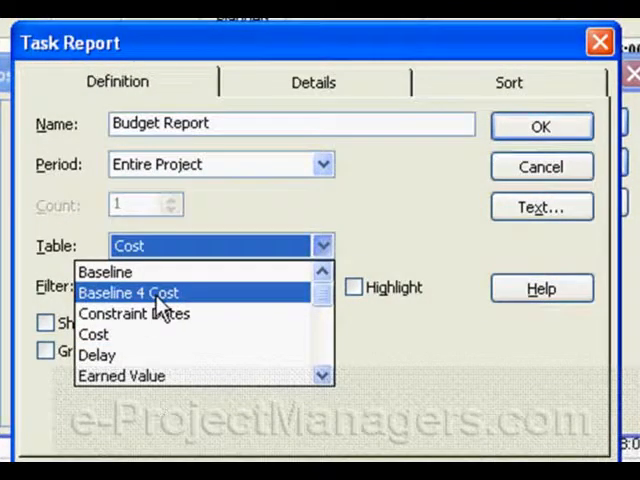
left_click(128, 292)
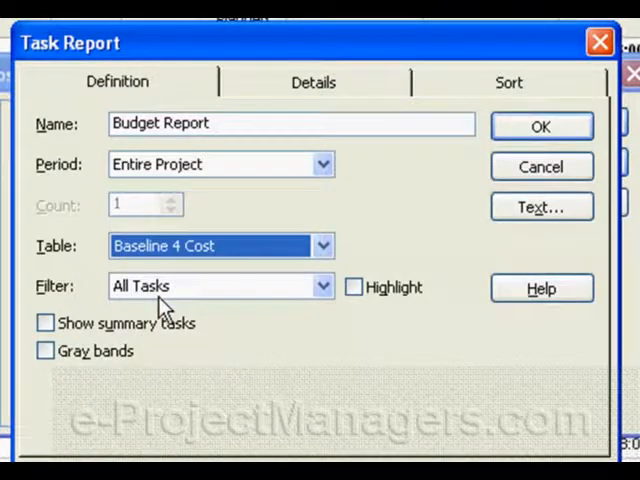
mouse_move(116, 288)
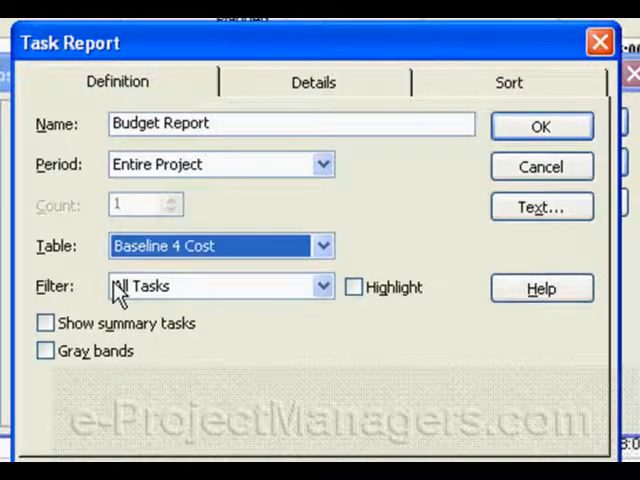
mouse_move(64, 258)
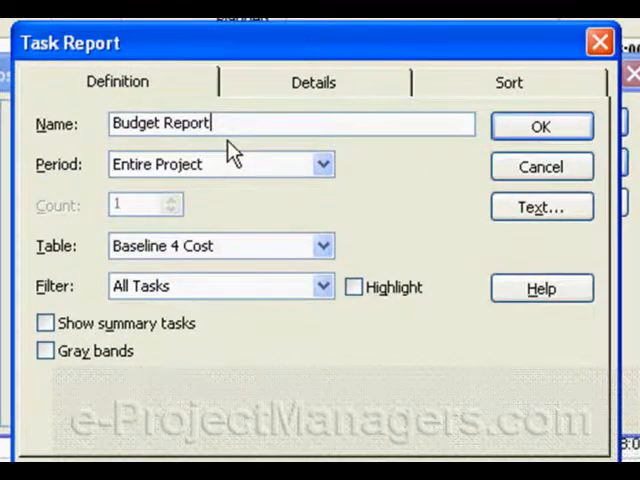
Rename the report Budget Report For Baseline 4 and save the definition.
type("For")
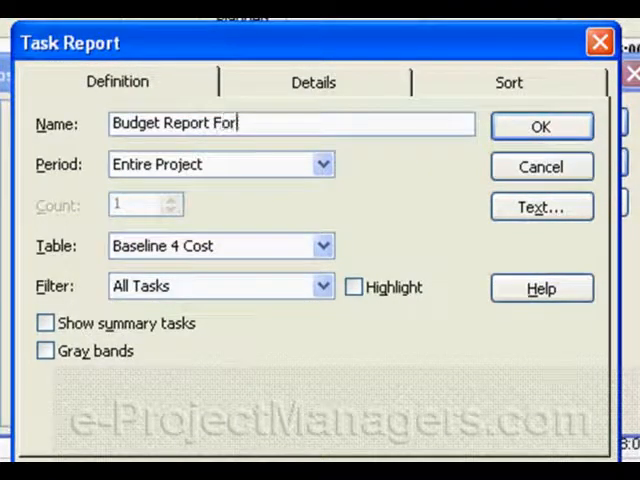
type("Baseline")
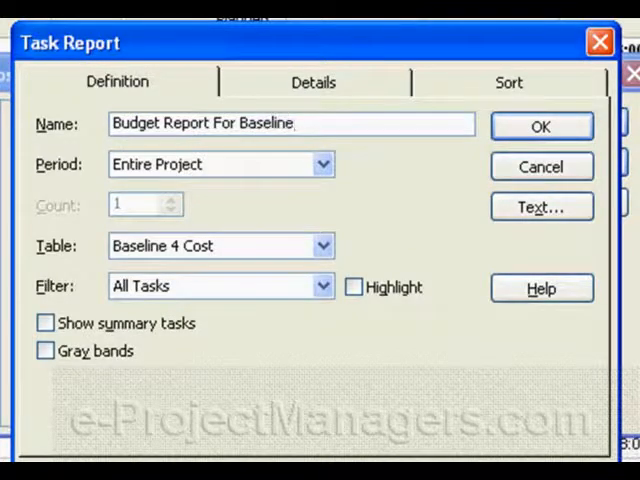
type("4")
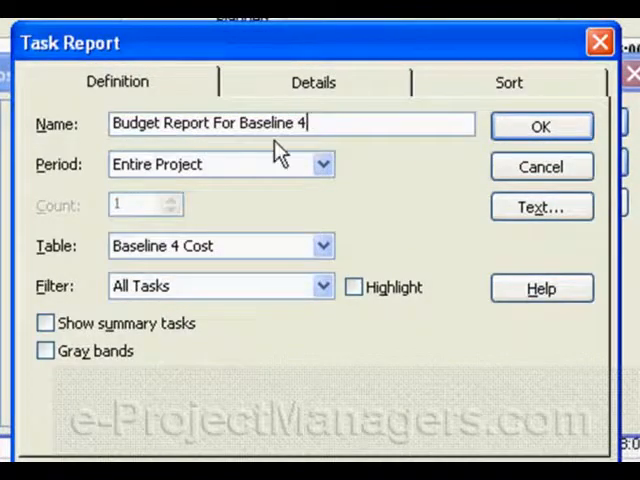
mouse_move(540, 126)
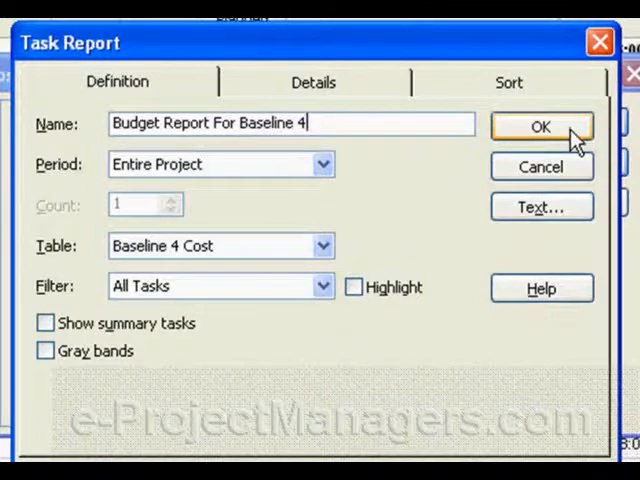
left_click(540, 128)
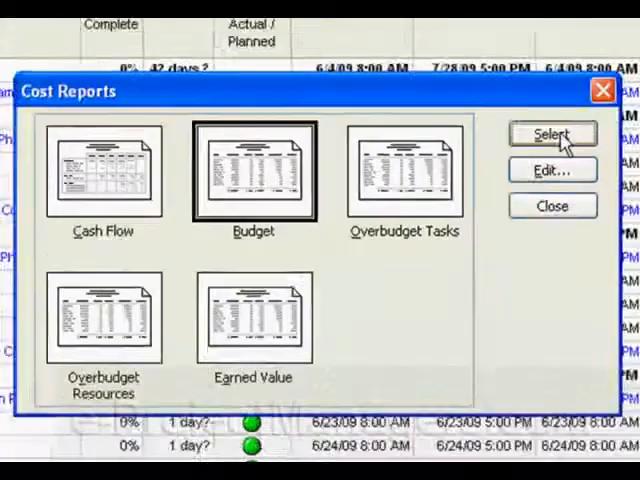
Preview the Budget Report For Baseline 4 and close the preview.
left_click(552, 134)
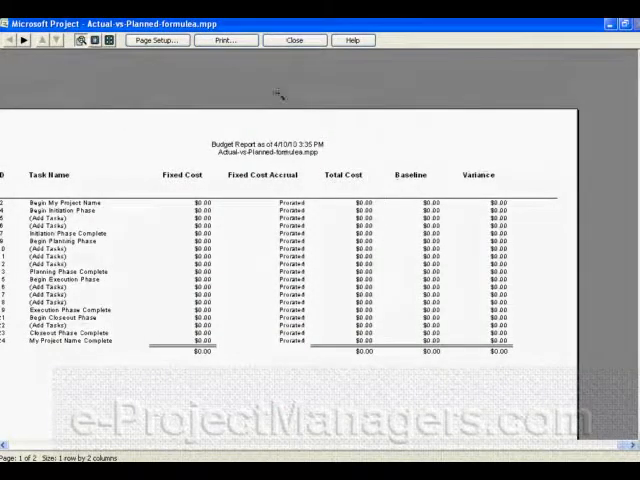
left_click(292, 40)
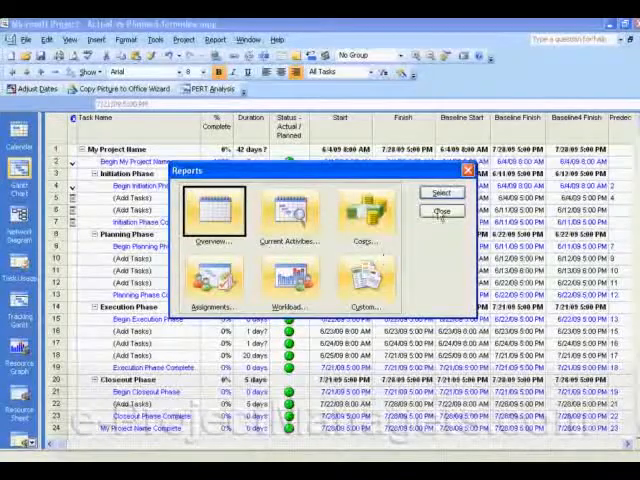
Review the Baseline 4 Cost table definition in More Tables and close it unchanged.
left_click(440, 212)
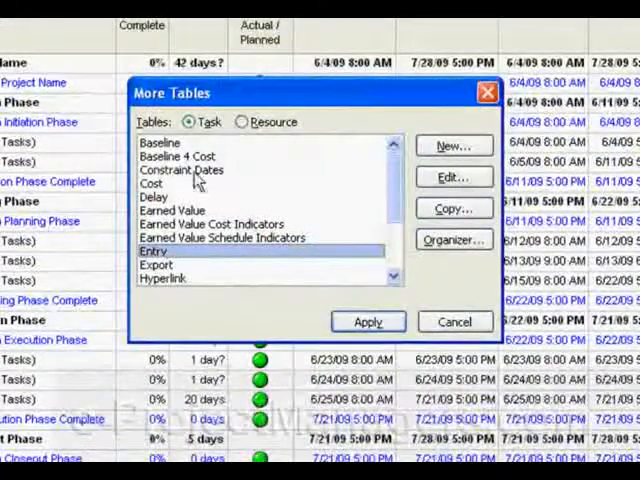
left_click(176, 156)
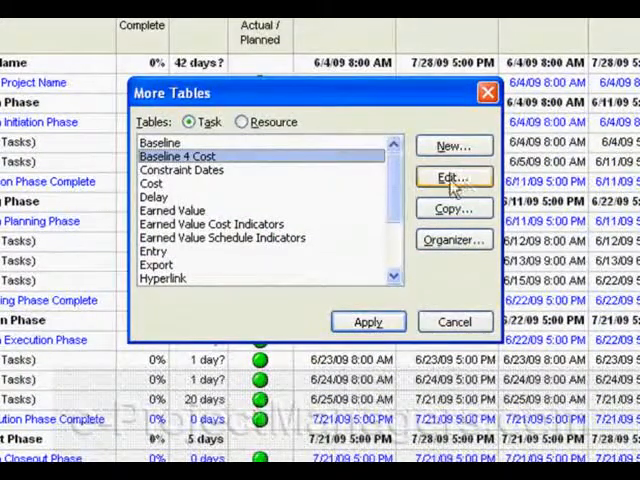
left_click(452, 176)
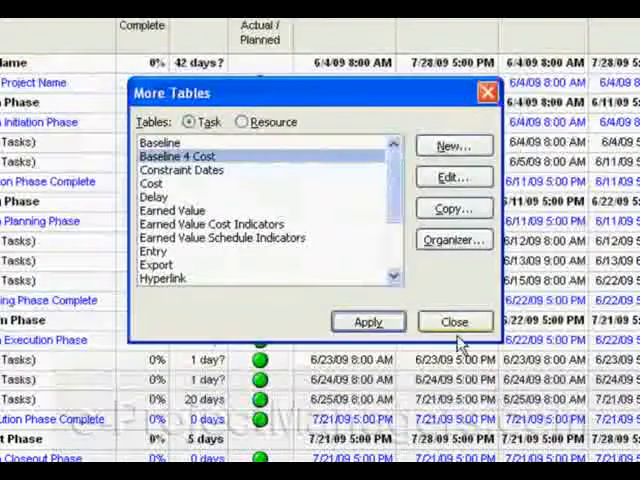
left_click(368, 320)
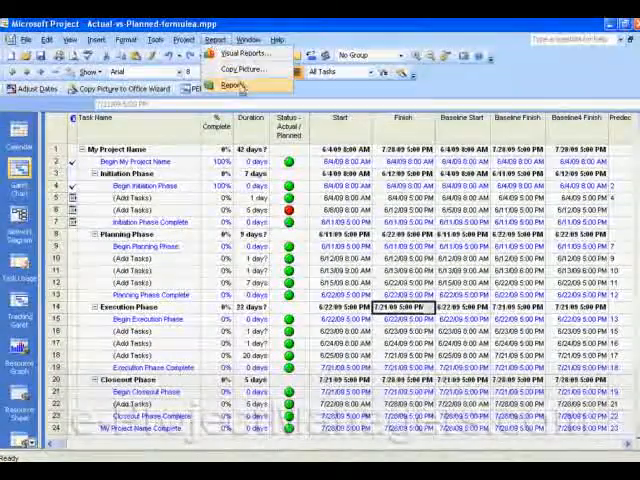
Preview the Budget report from the reports gallery and close it.
left_click(232, 84)
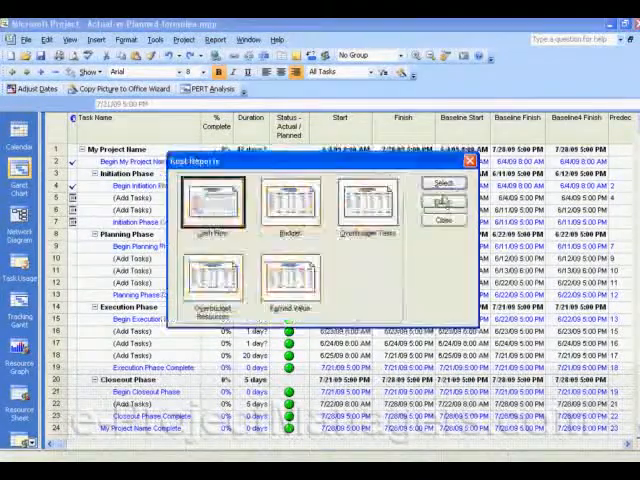
left_click(288, 204)
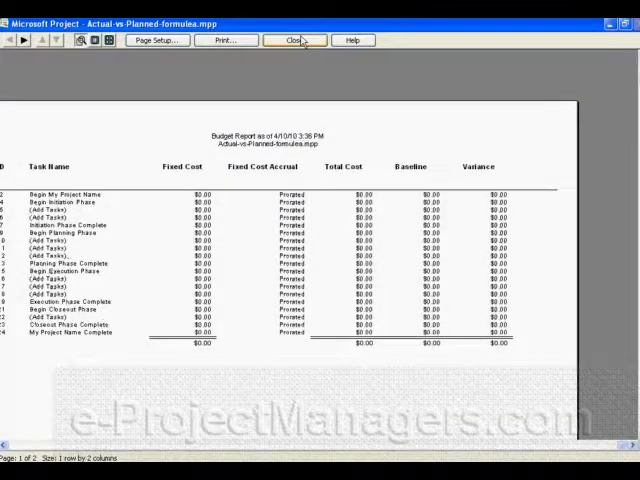
left_click(292, 40)
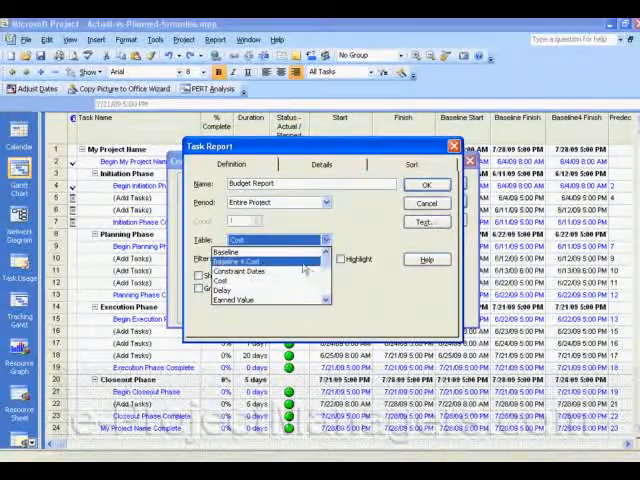
Base the report on Baseline 4 Cost and preview the whole page with its Baseline 4 column.
left_click(270, 260)
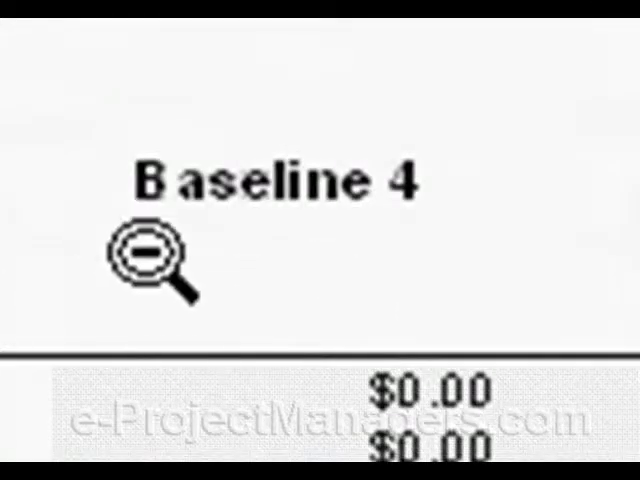
left_click(140, 256)
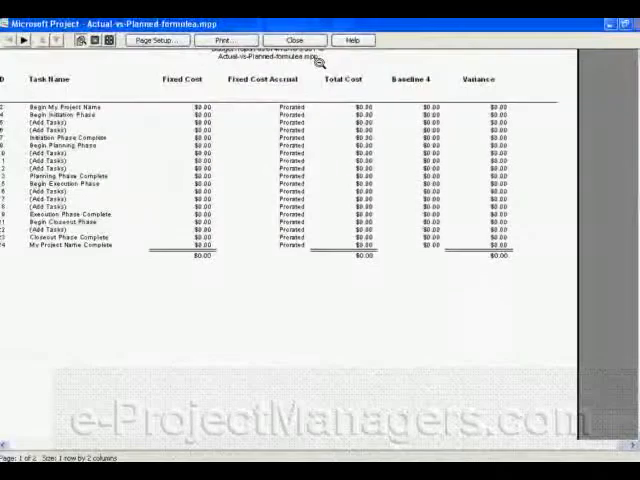
left_click(288, 40)
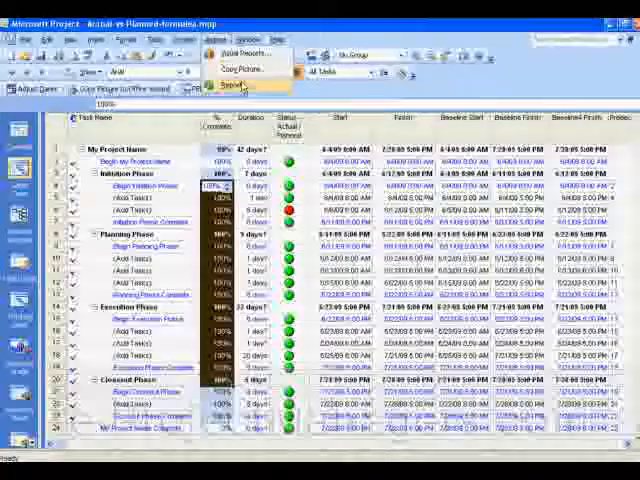
left_click(236, 84)
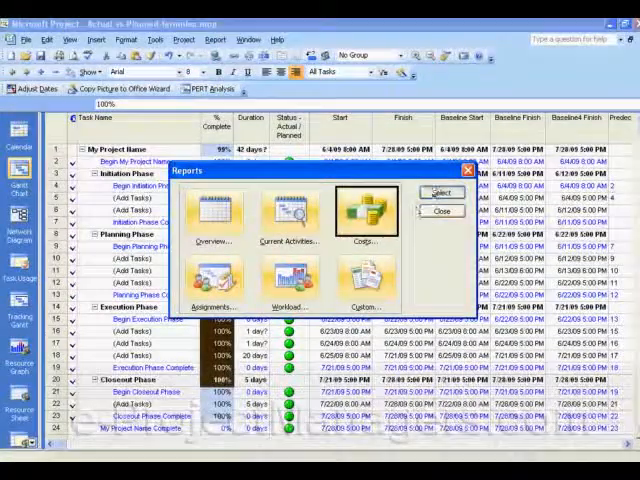
left_click(436, 192)
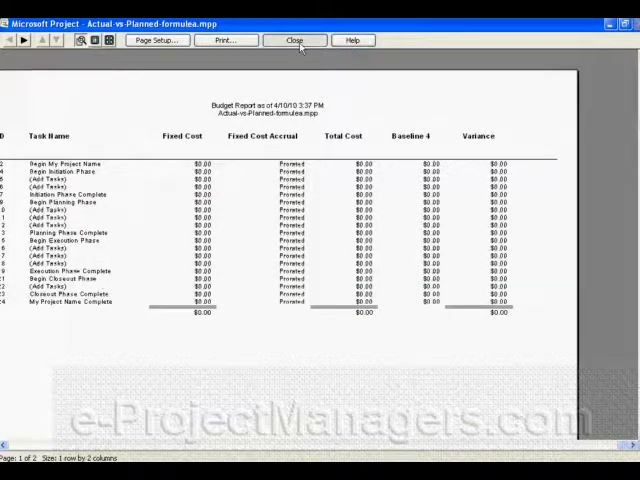
left_click(294, 40)
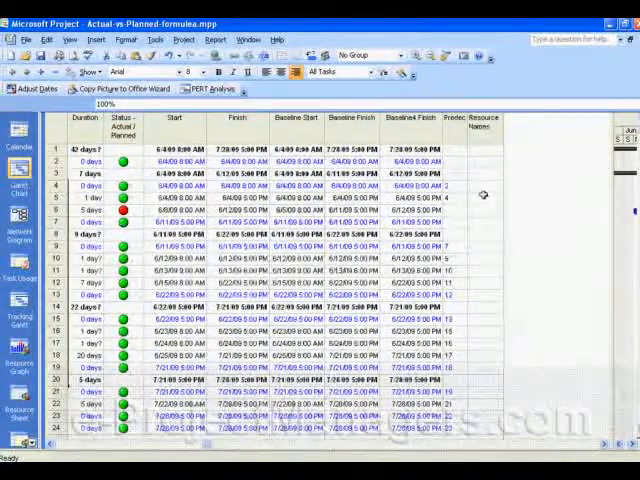
Assign resources such as Amit and Mohammed to the task and accept the Planning Wizard.
left_click(494, 198)
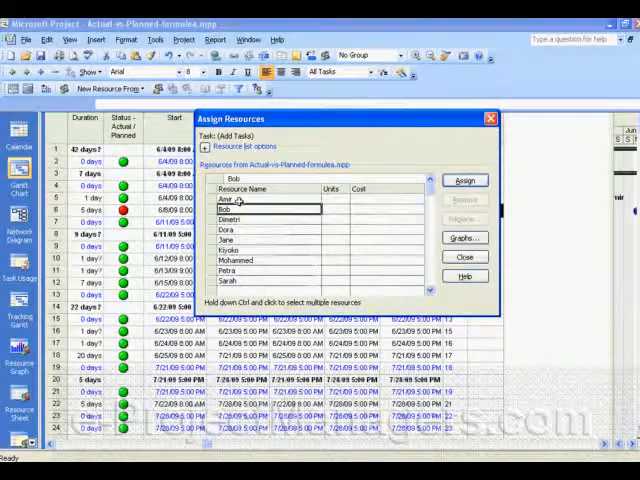
left_click(464, 180)
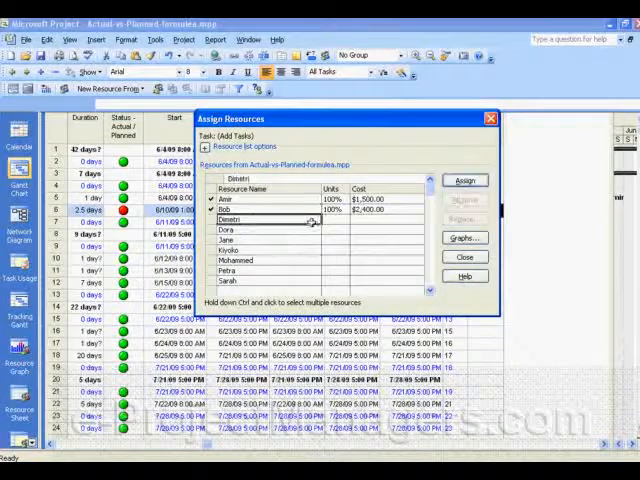
left_click(464, 180)
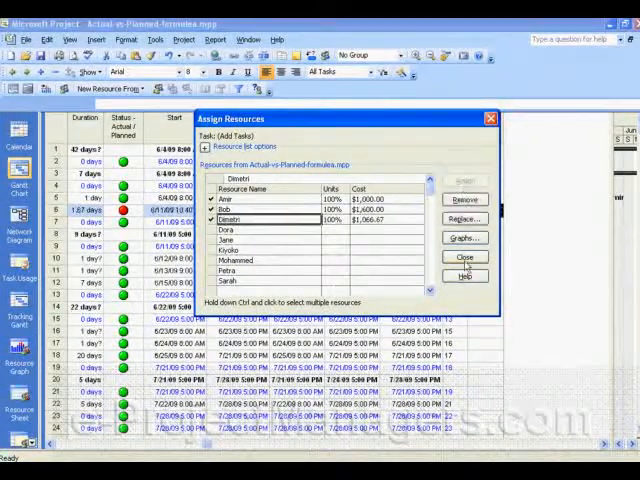
left_click(464, 256)
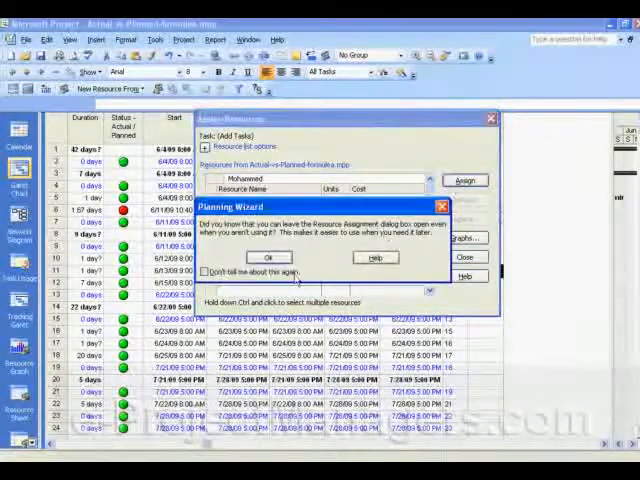
left_click(268, 256)
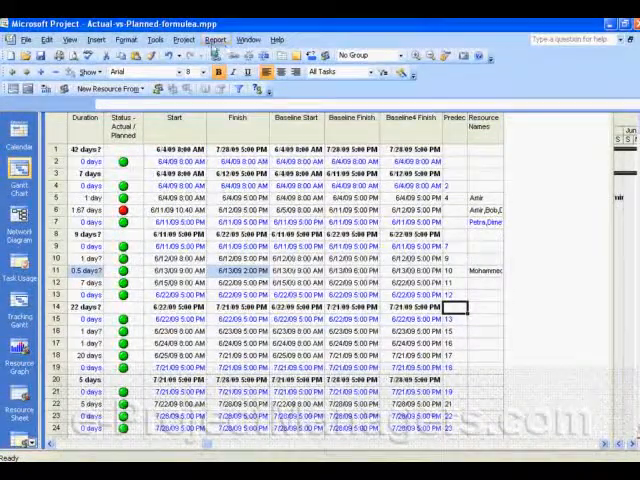
left_click(208, 40)
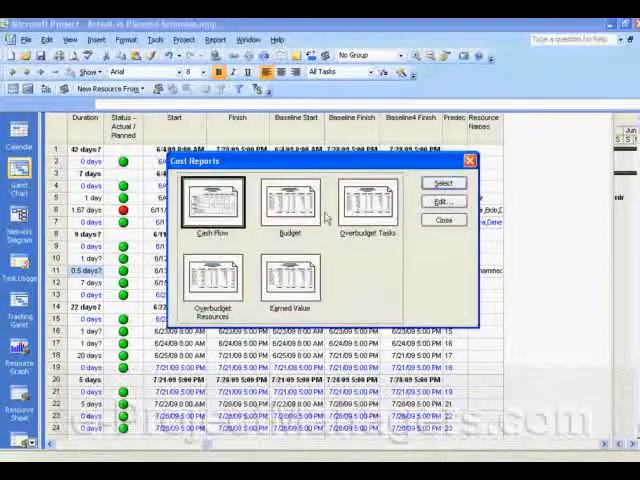
left_click(288, 204)
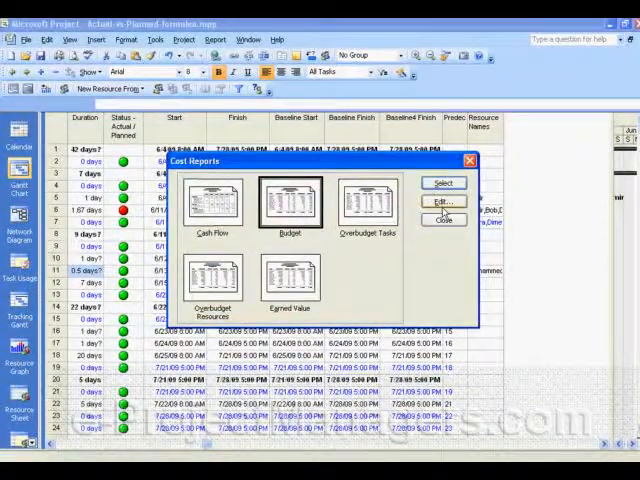
left_click(442, 200)
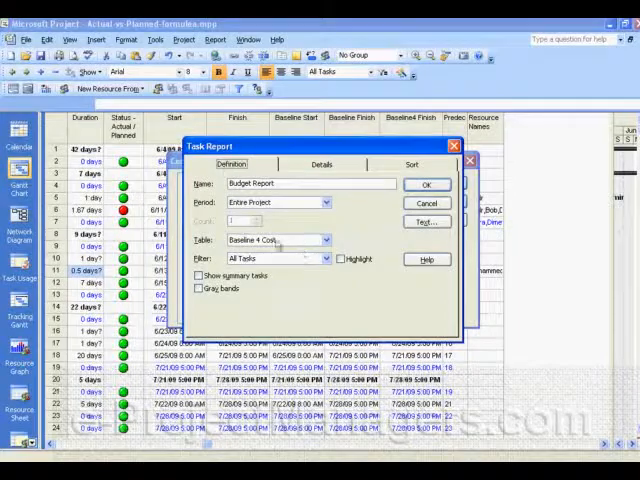
left_click(424, 184)
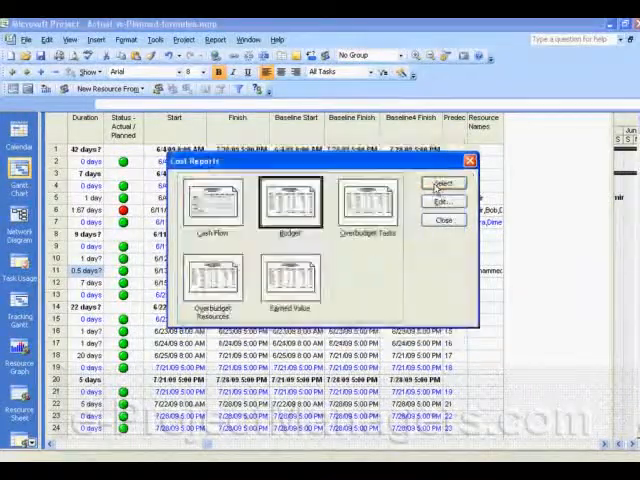
left_click(444, 184)
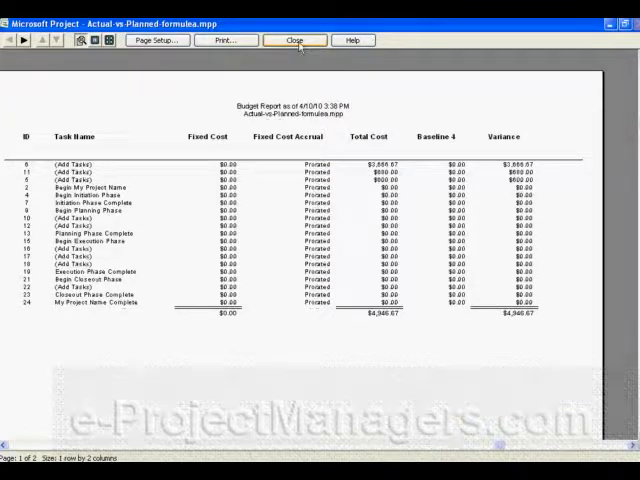
left_click(294, 40)
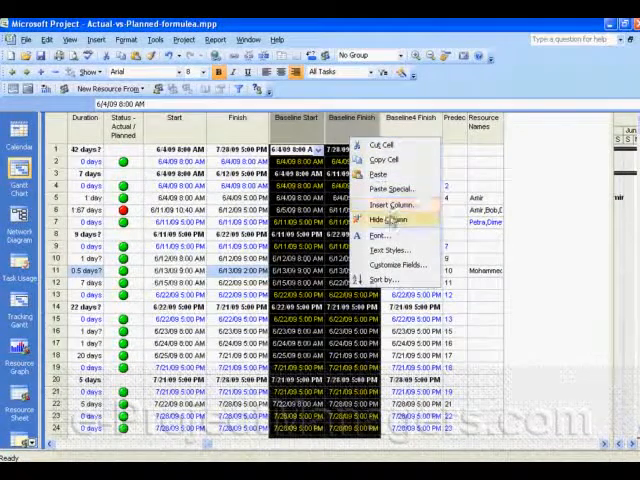
Insert a new schedule column showing the Baseline 4 date field.
left_click(384, 220)
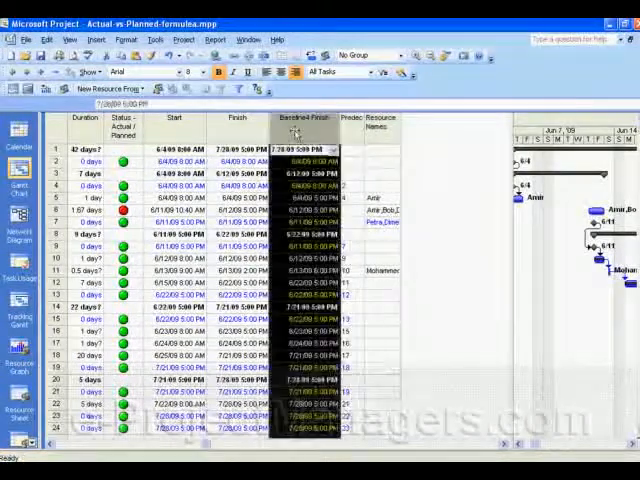
double_click(300, 120)
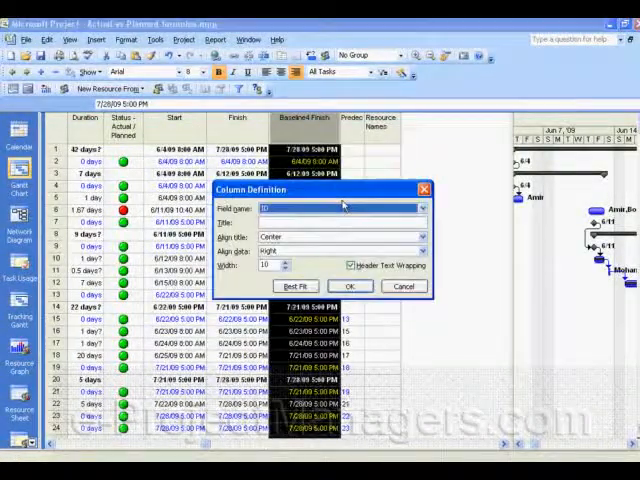
left_click(420, 208)
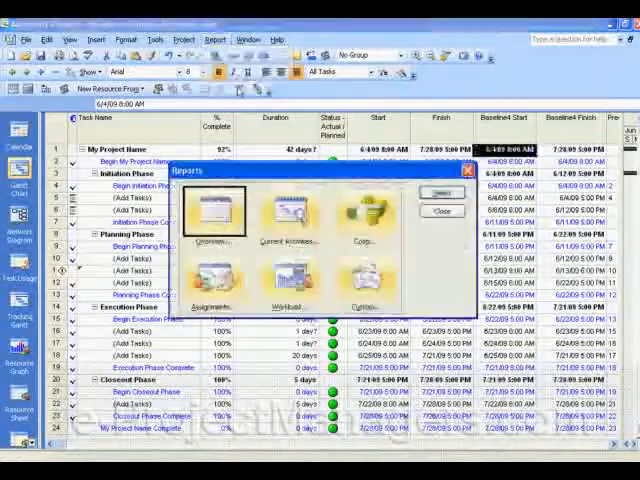
left_click(288, 214)
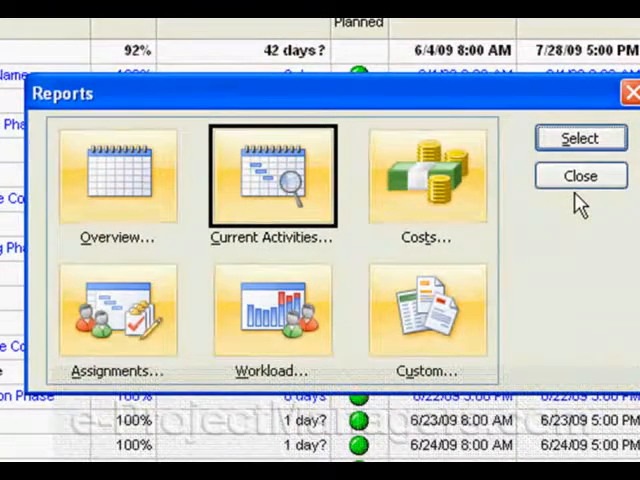
mouse_move(584, 268)
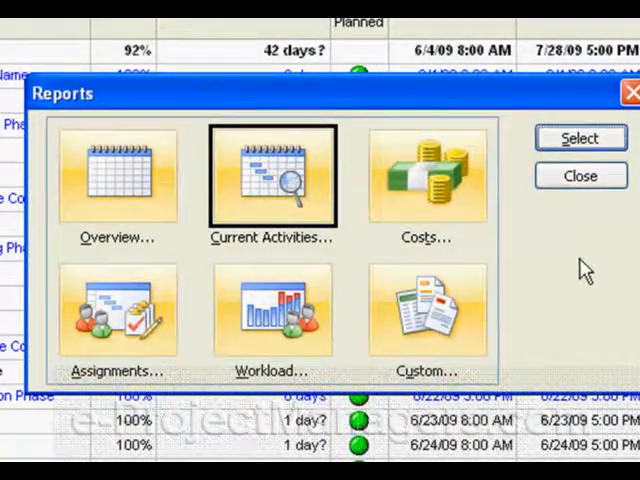
mouse_move(630, 264)
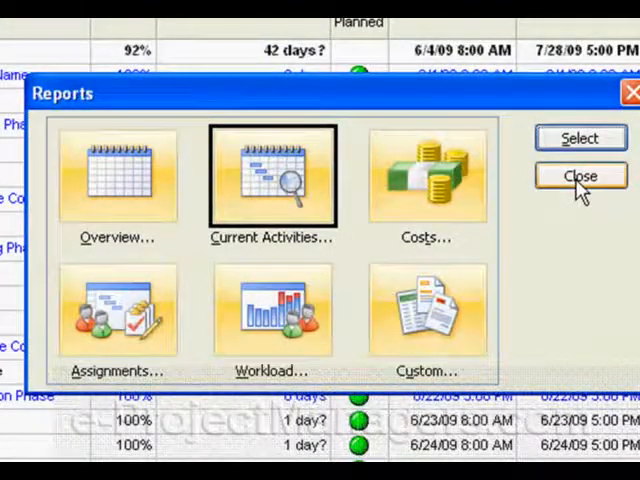
left_click(580, 176)
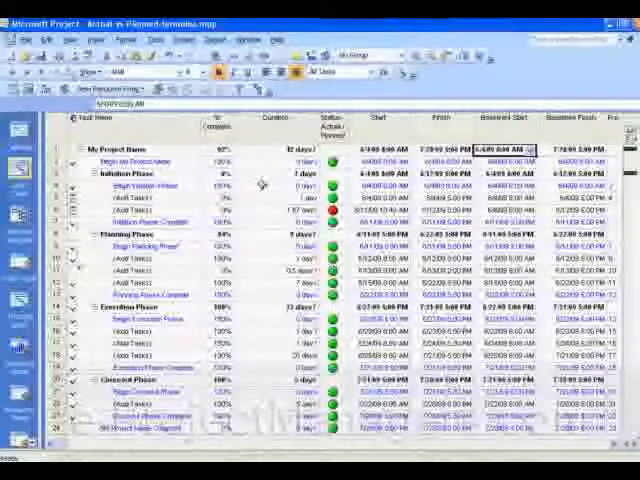